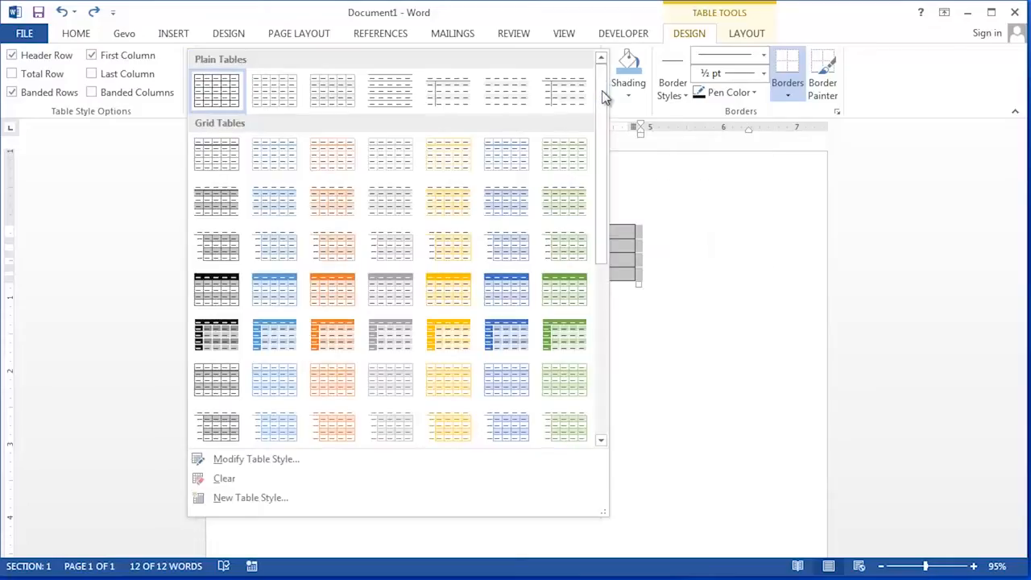
- Scroll to the Cost/Quantity/Total table and place the cursor in the empty Total cell
scroll("down", 3)
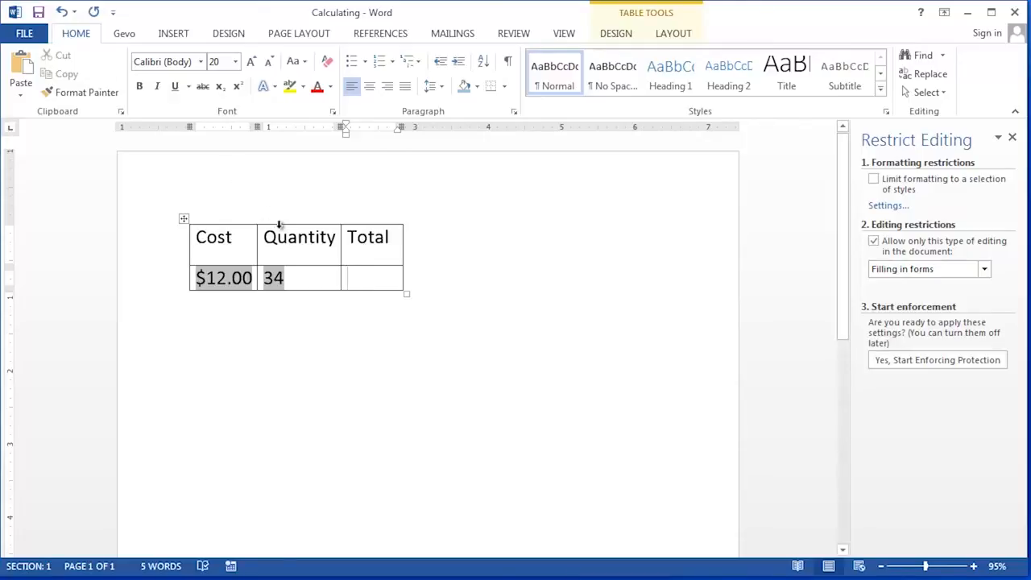
left_click(373, 278)
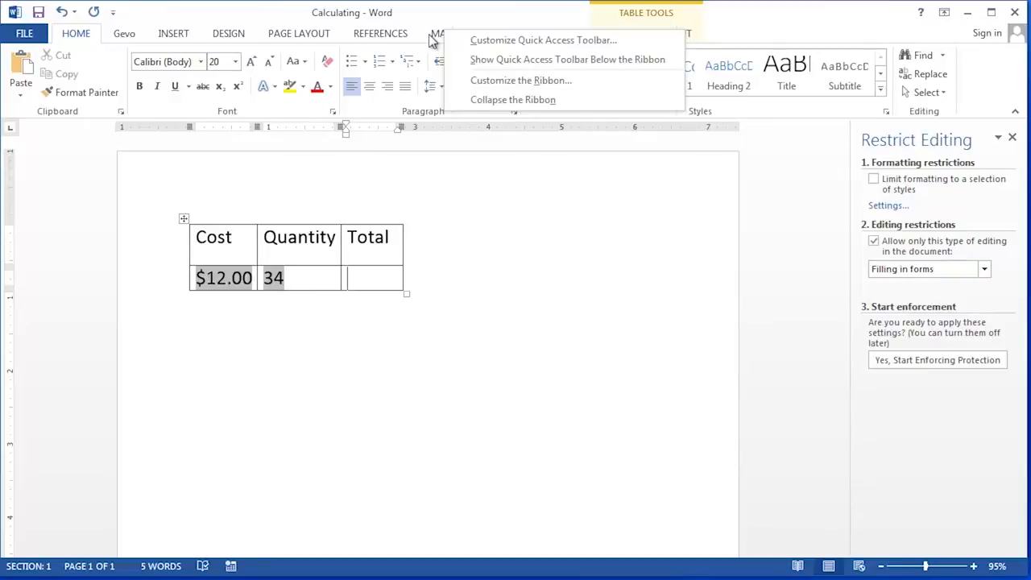
mouse_move(521, 80)
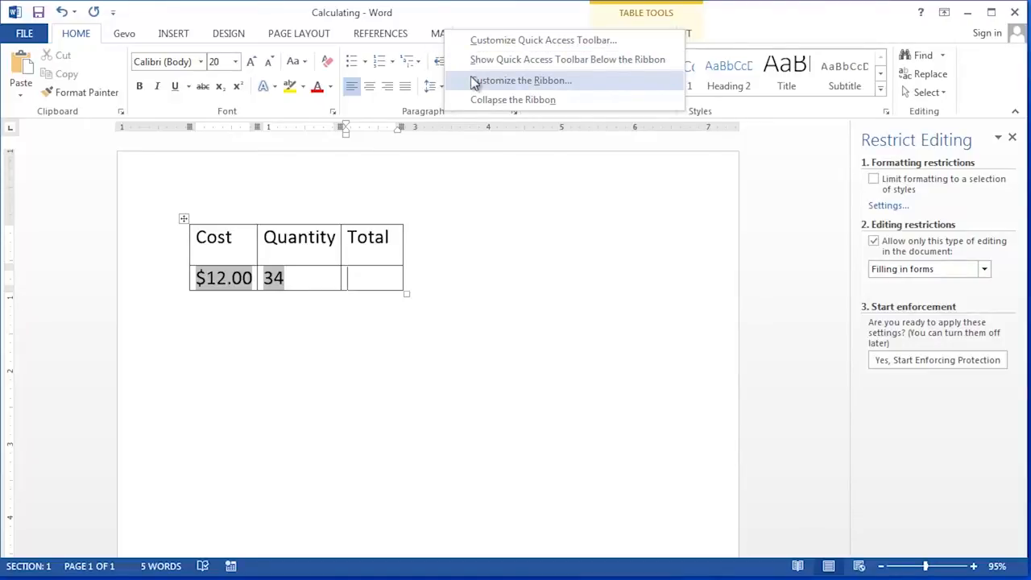
- Enable the Developer tab through Customize the Ribbon and switch to it
left_click(521, 80)
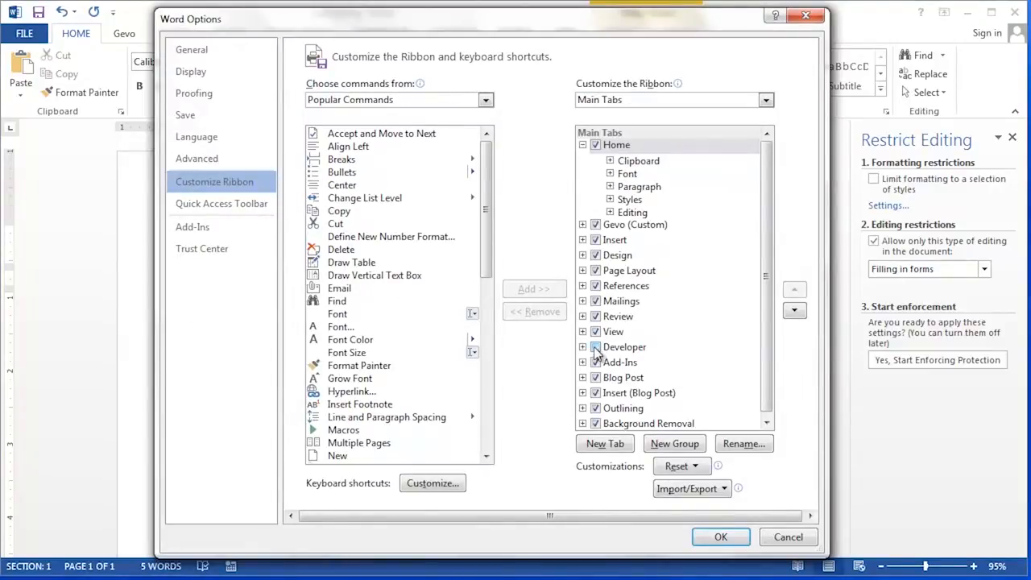
left_click(624, 346)
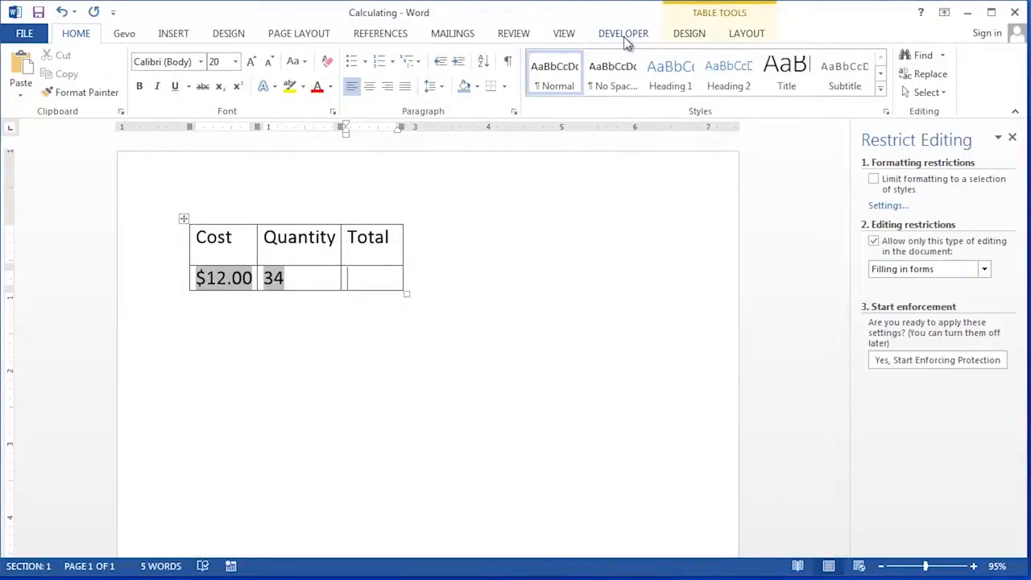
left_click(373, 278)
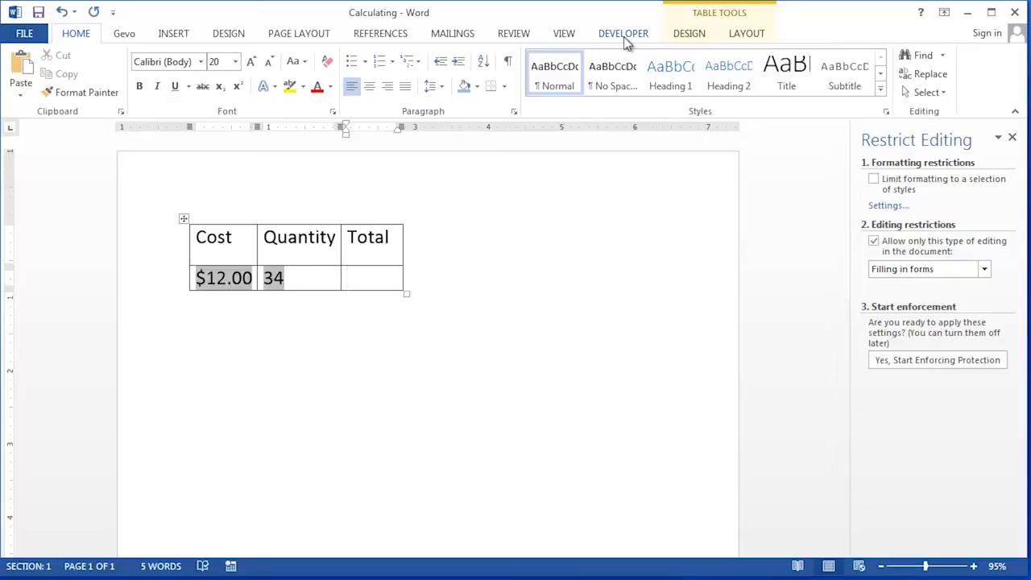
left_click(623, 33)
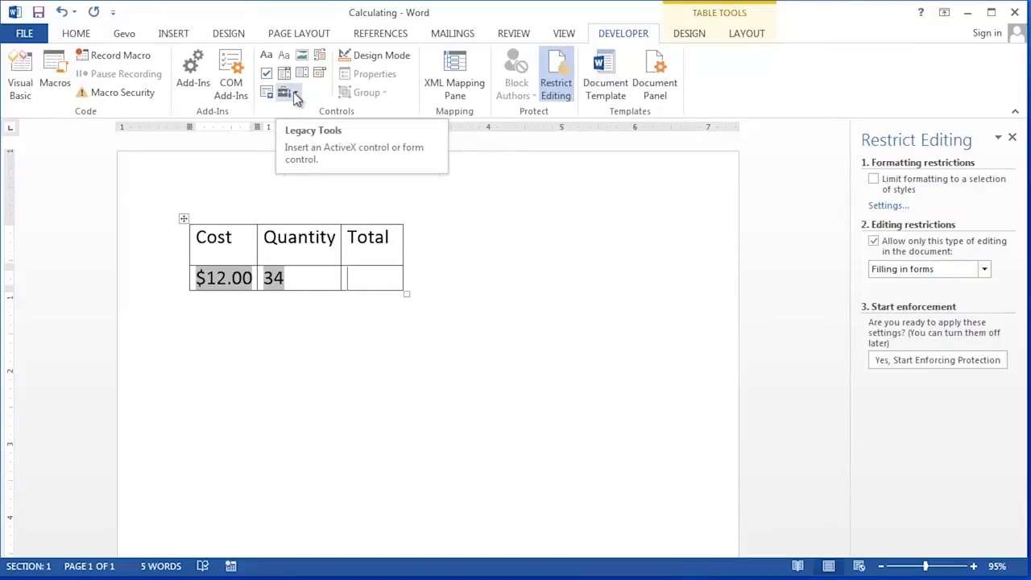
- Insert a legacy Text Form Field into the Total cell and select it
left_click(287, 92)
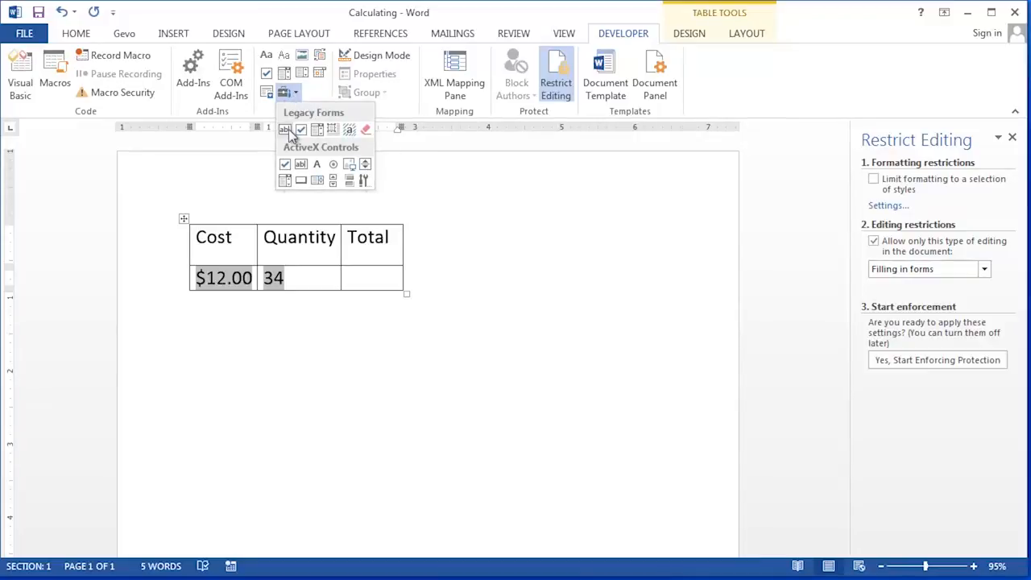
mouse_move(284, 129)
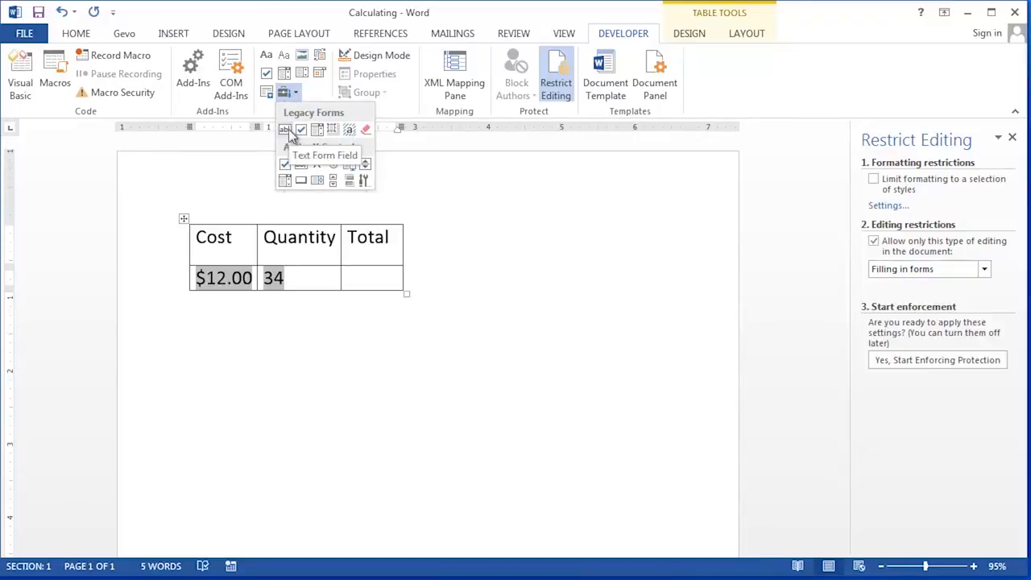
left_click(284, 129)
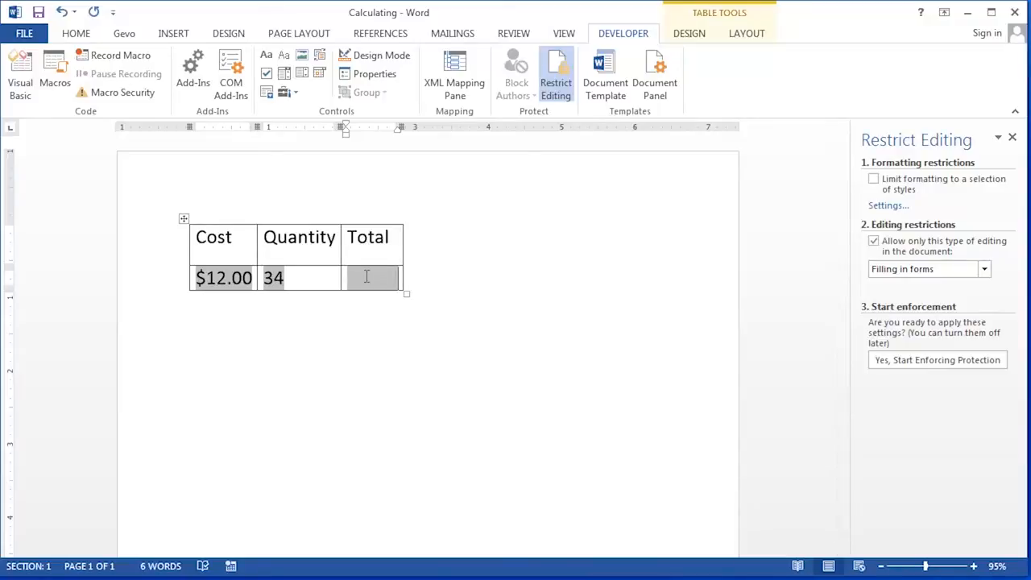
left_click(379, 278)
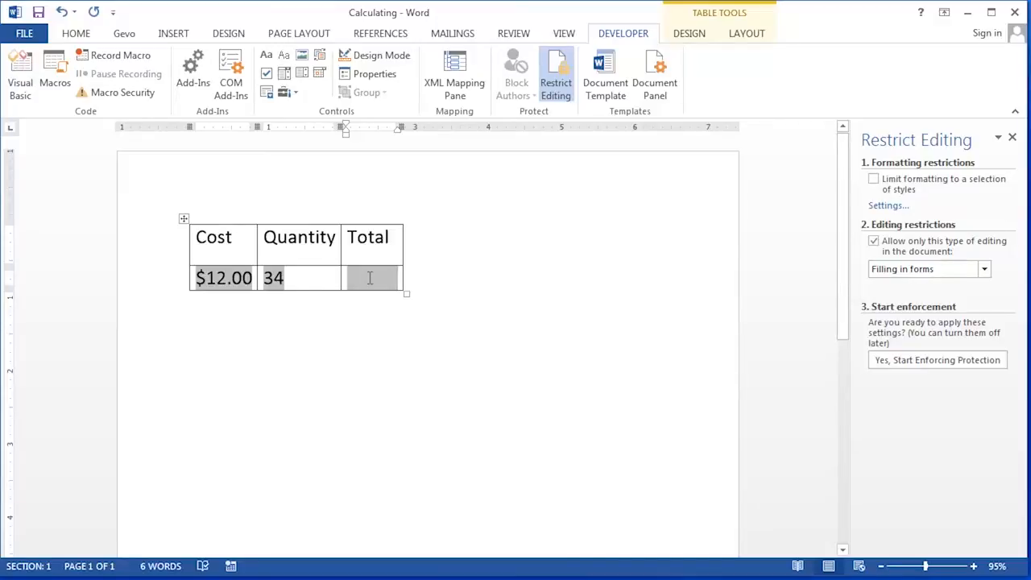
- Open the Total form field's properties and set its type to Calculation
right_click(371, 278)
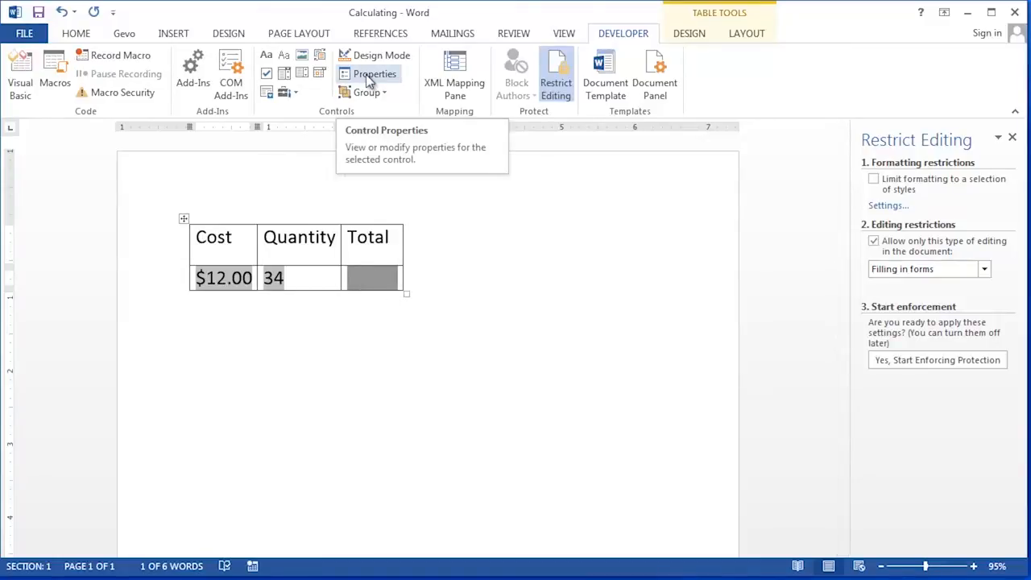
left_click(374, 73)
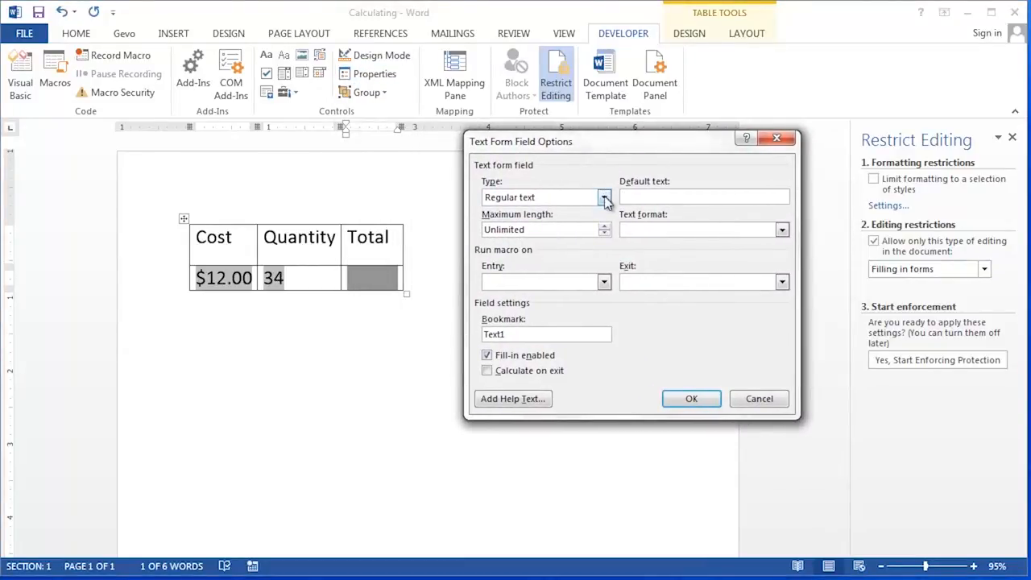
left_click(605, 197)
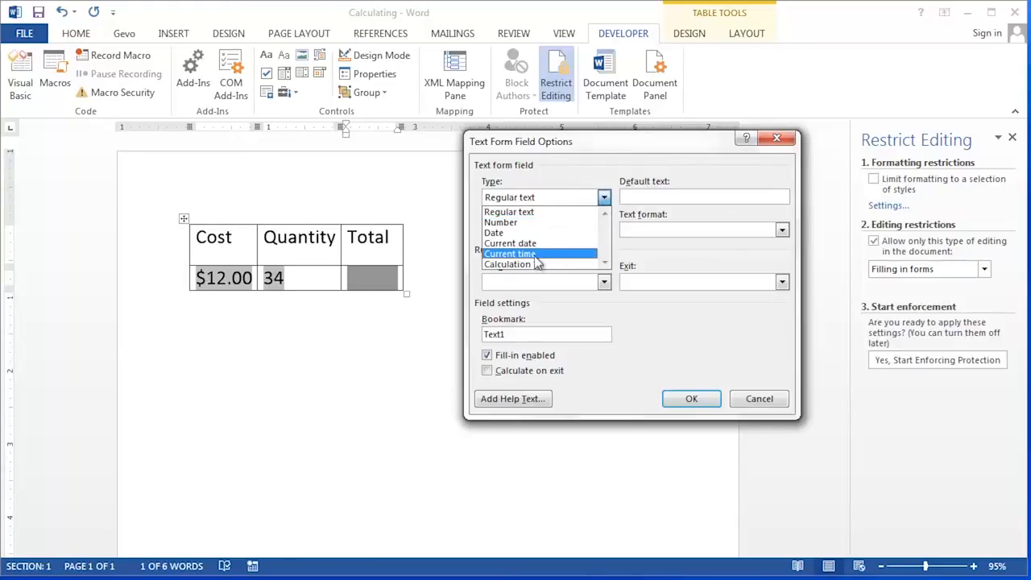
left_click(507, 264)
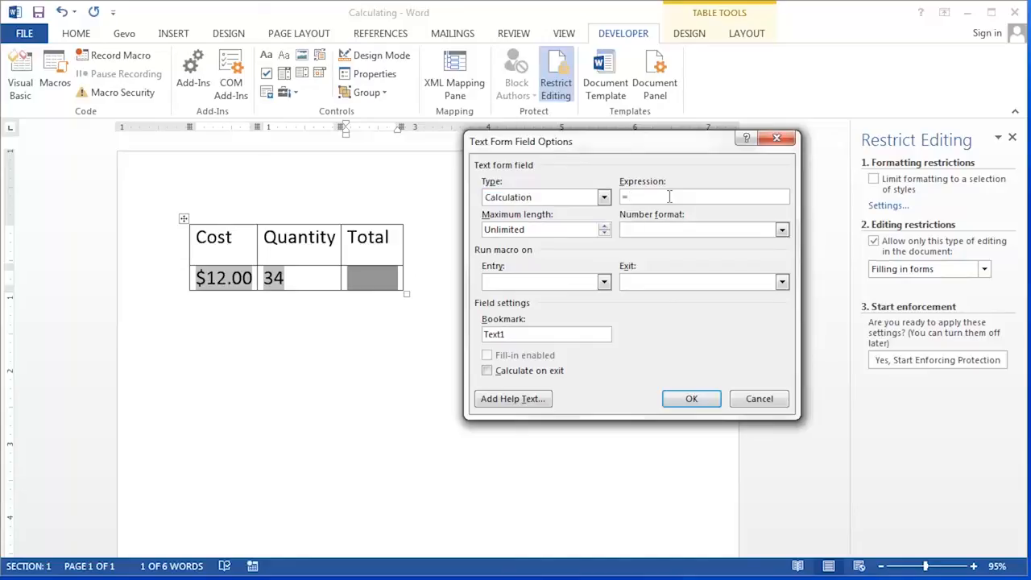
- Give the Total field expression =cost*quantity, bookmark Total, and $#,##0.00 number format
type("c")
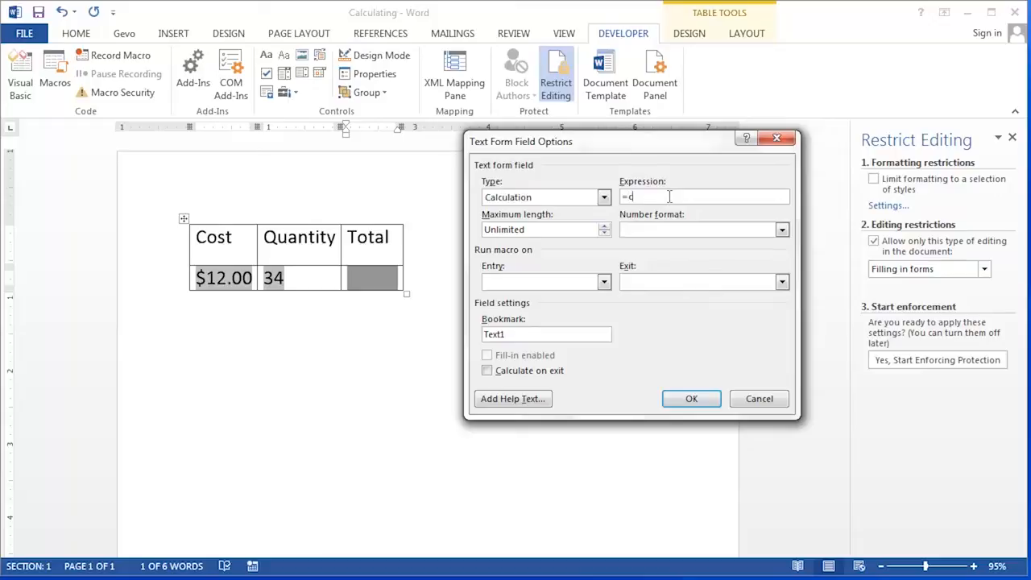
type("cost *")
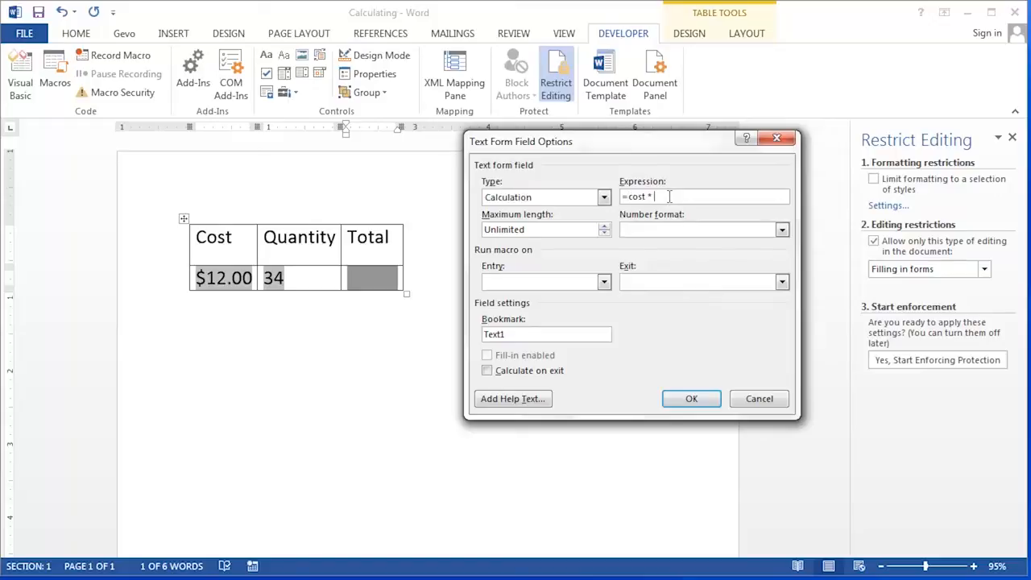
type("quan")
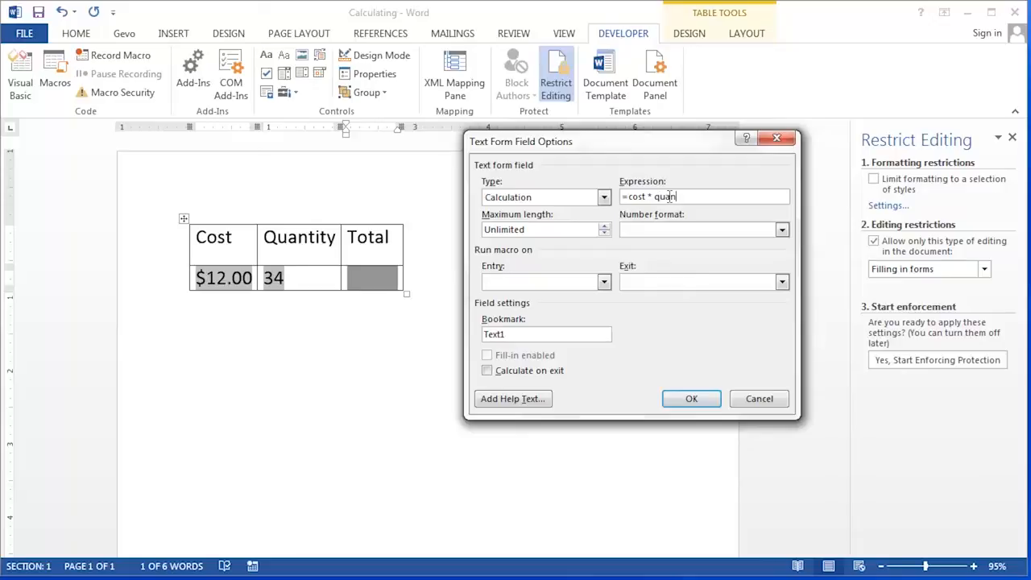
type("tity")
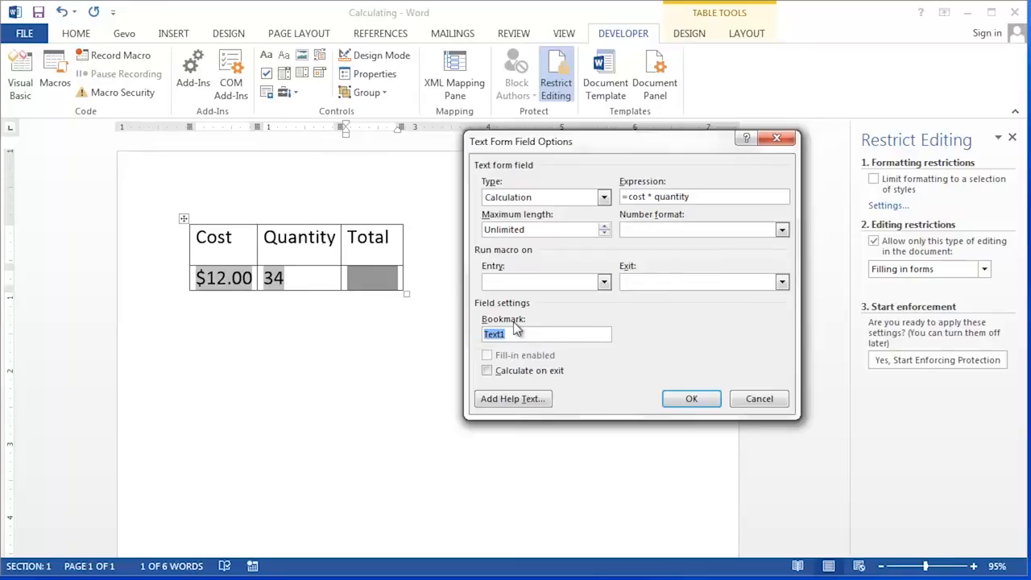
type("ZZTo")
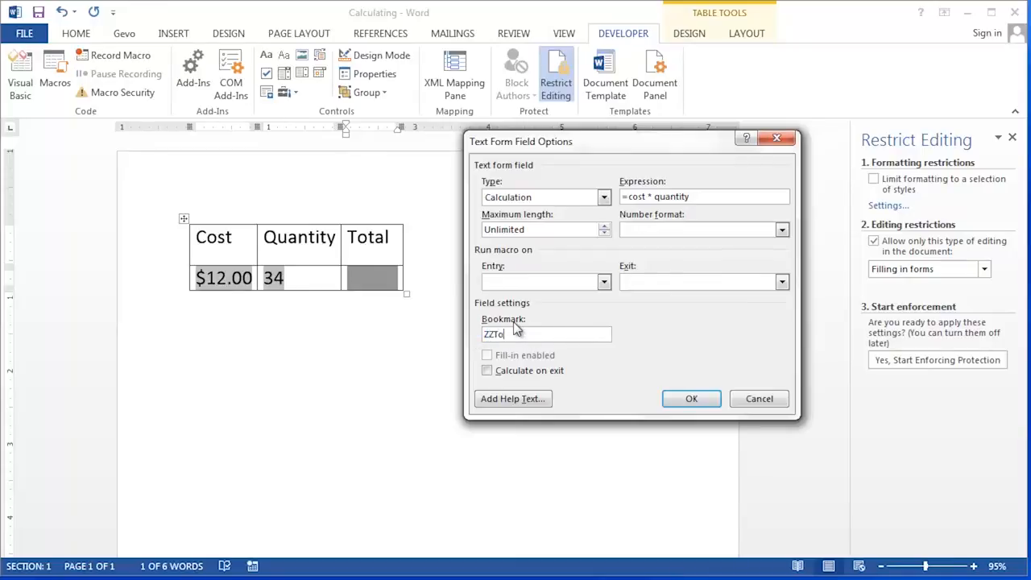
type("Total")
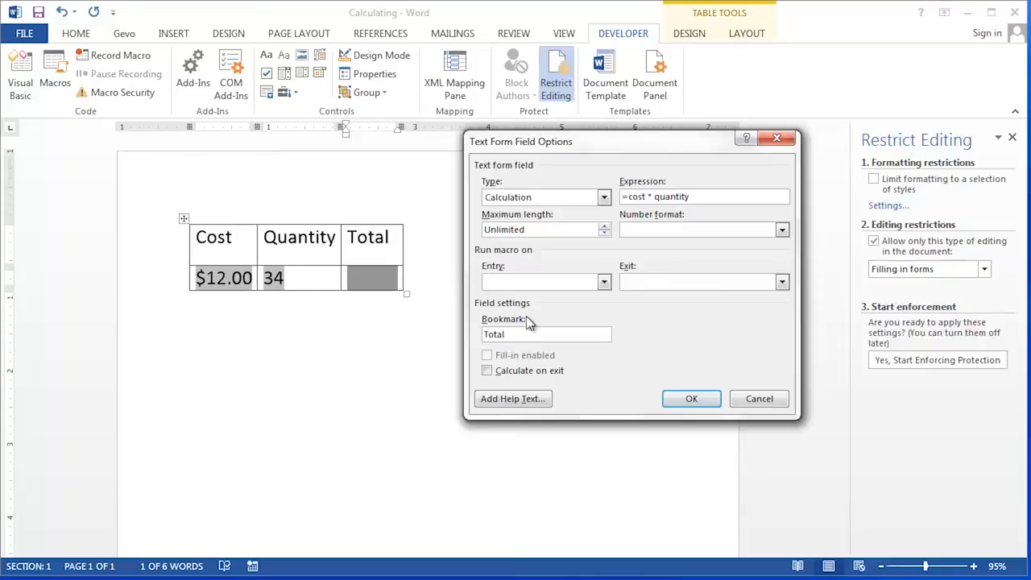
left_click(781, 229)
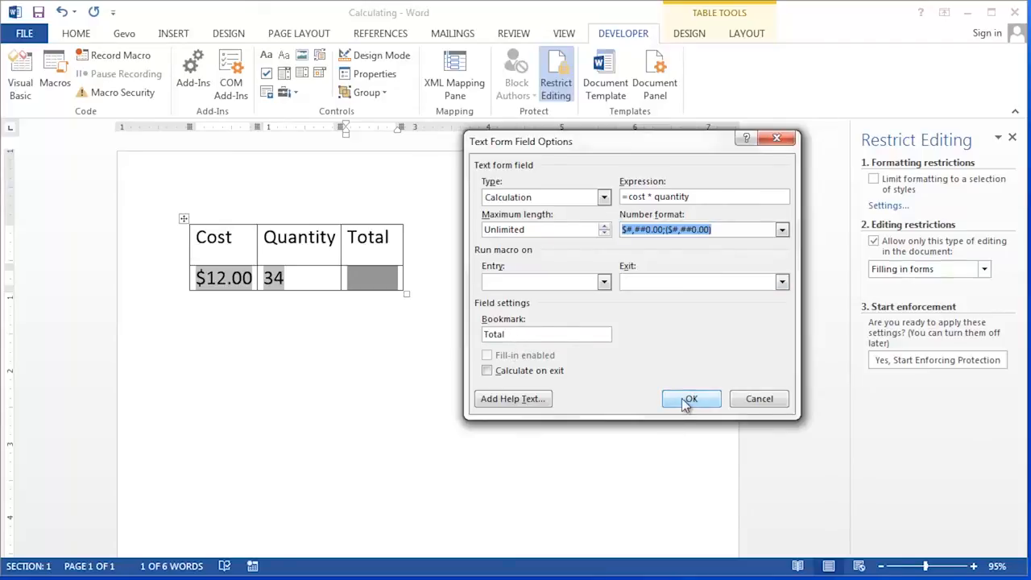
left_click(690, 399)
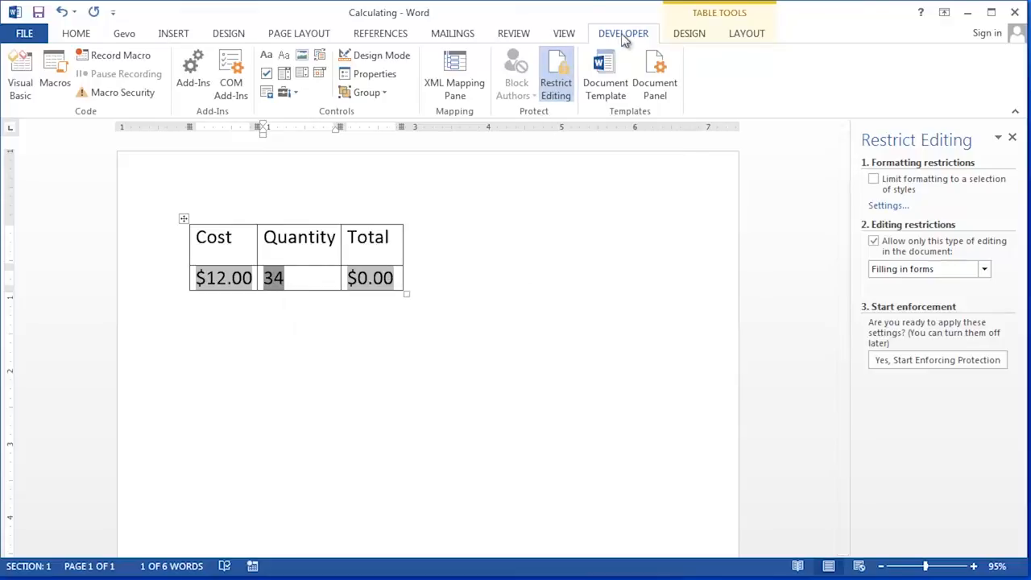
mouse_move(556, 72)
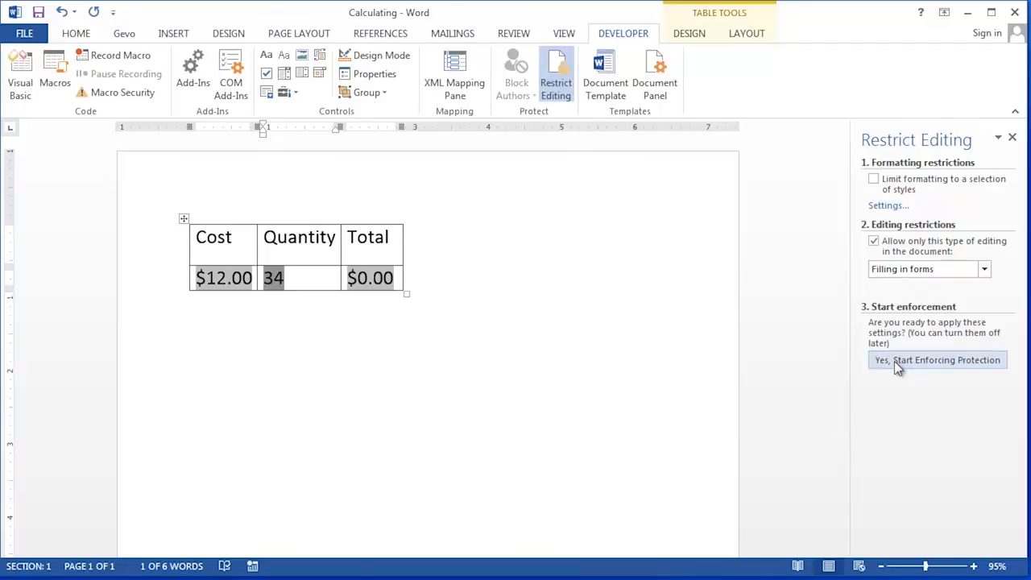
- Start enforcing forms-only protection with a blank password
left_click(937, 359)
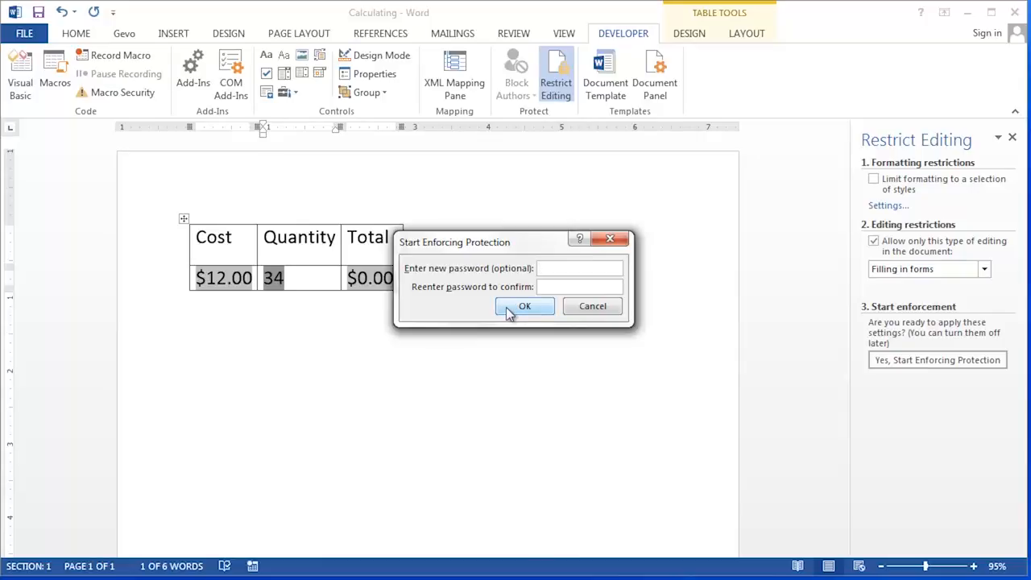
left_click(524, 306)
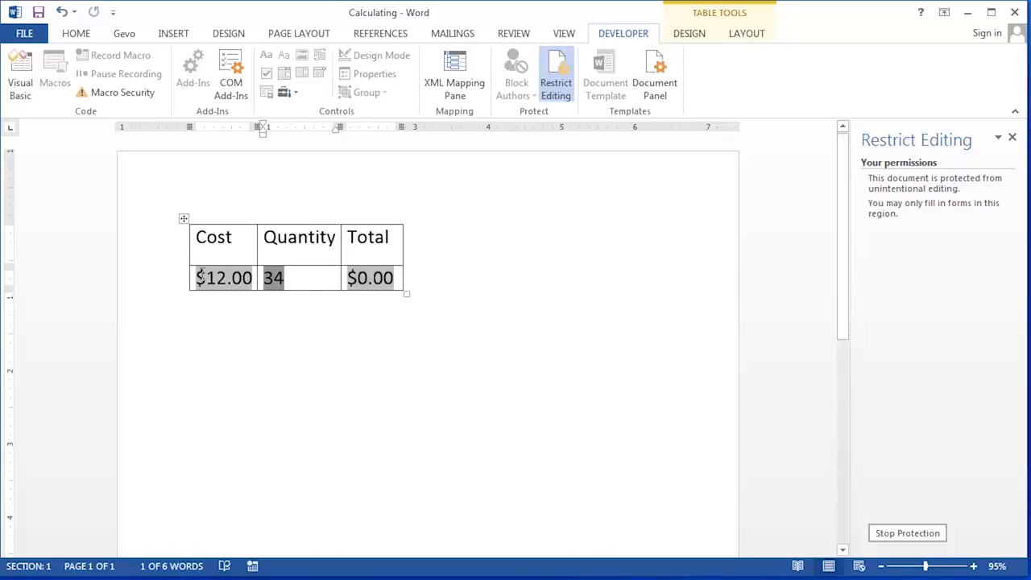
mouse_move(392, 285)
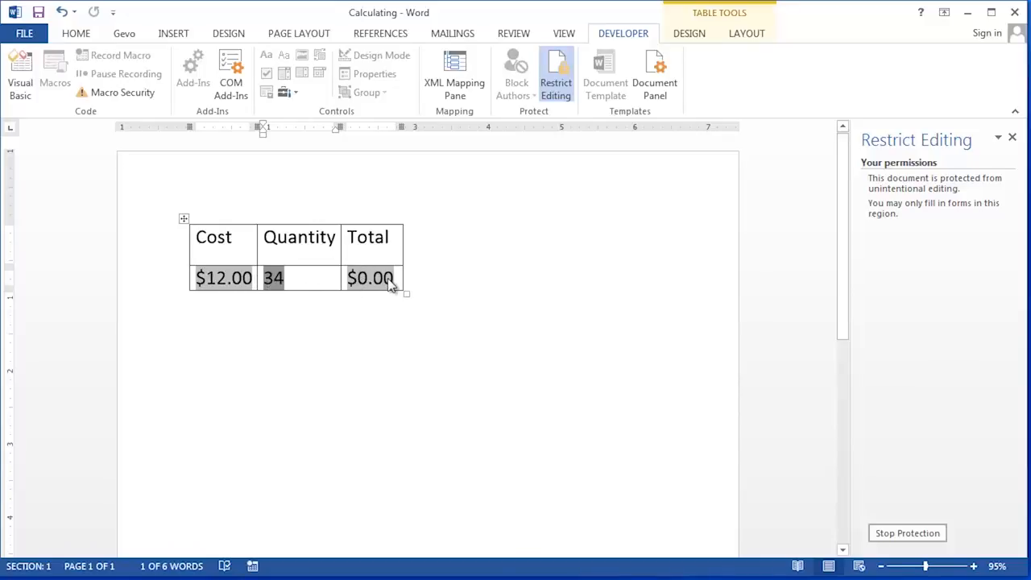
mouse_move(760, 381)
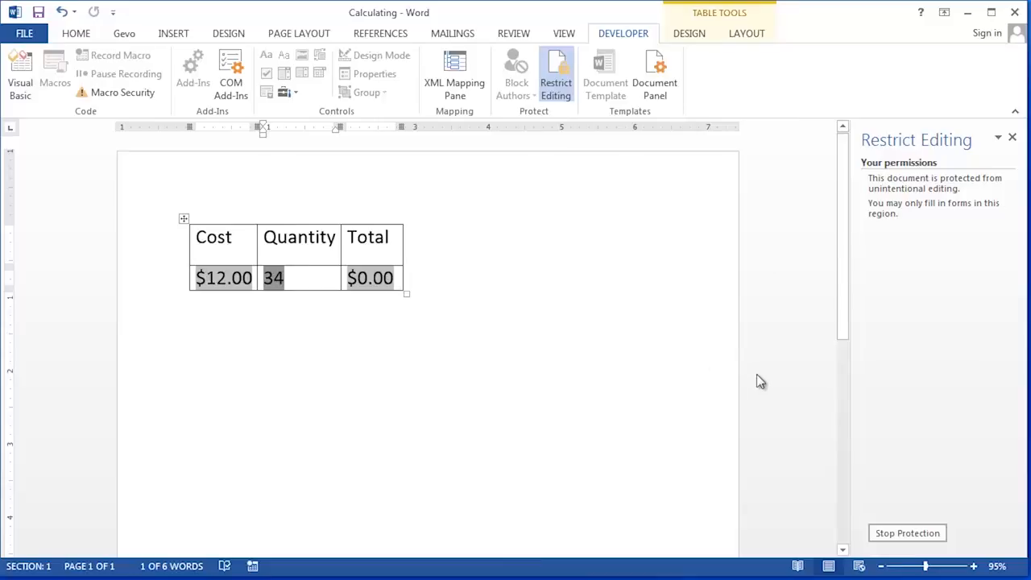